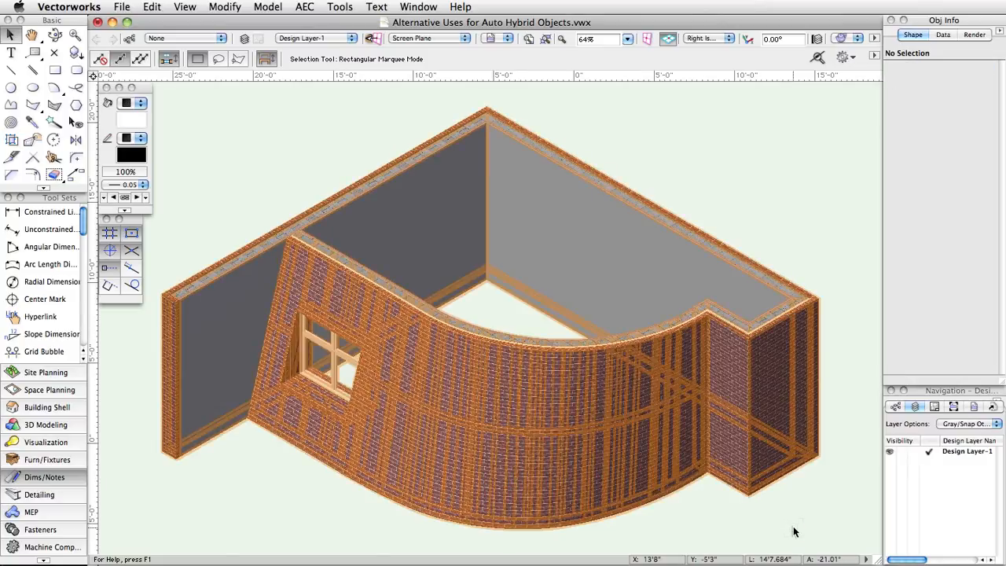
Select all the curved brick wall and window solids and set the view to Top/Plan.
left_click(703, 38)
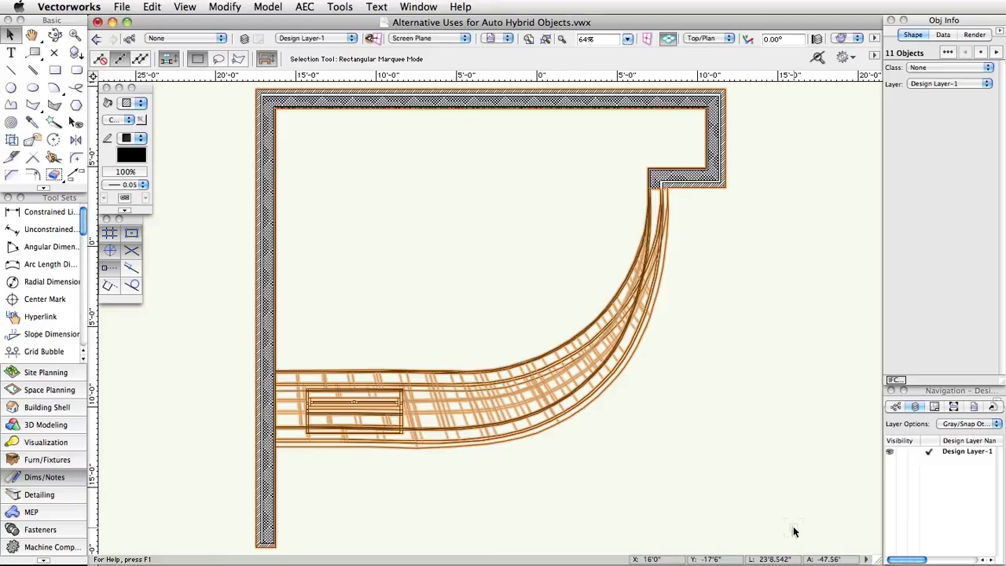
left_click(703, 38)
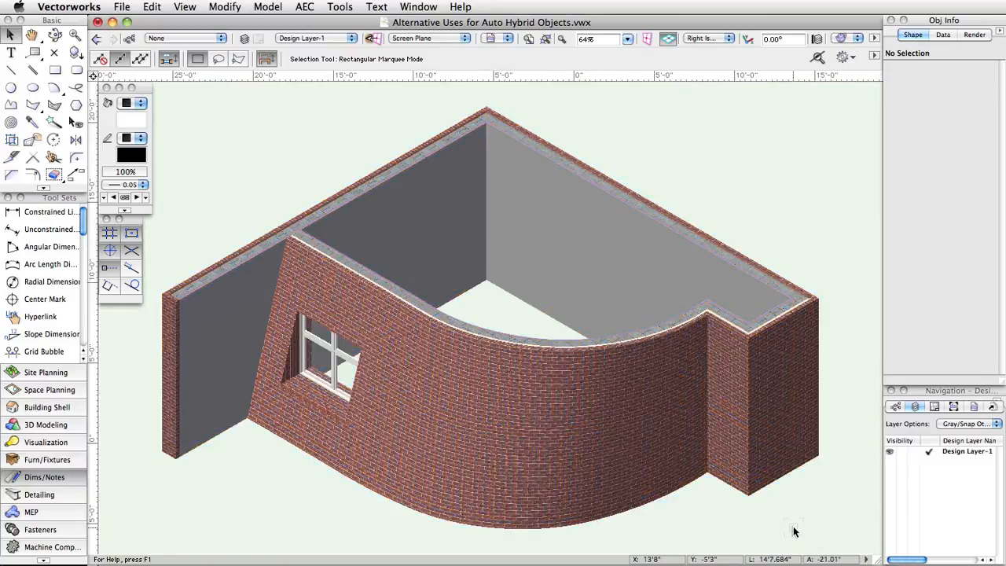
left_click(519, 353)
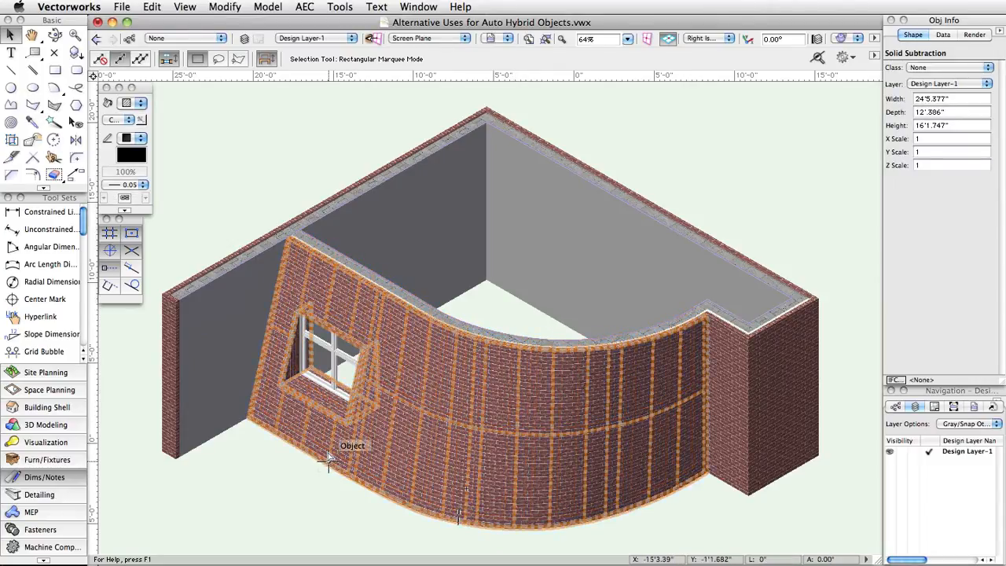
left_click(308, 495)
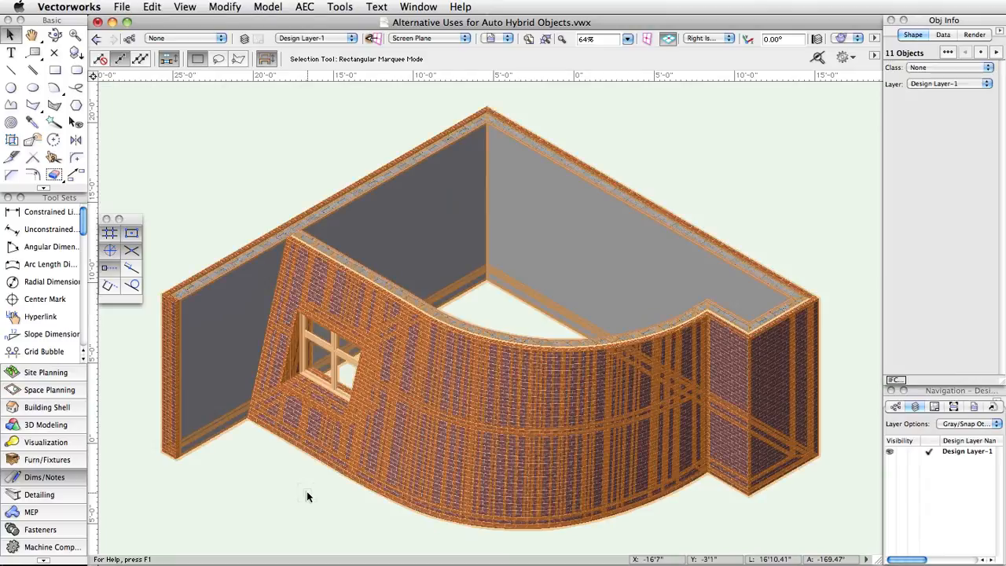
left_click(705, 38)
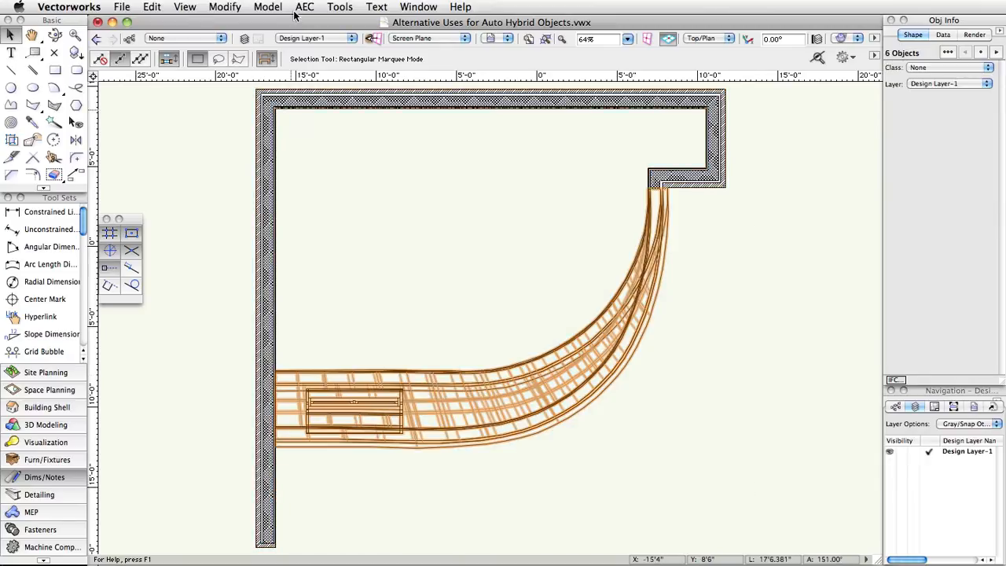
Convert the selection into an Auto Hybrid via AEC > Create Auto Hybrid and confirm the success alert.
left_click(304, 6)
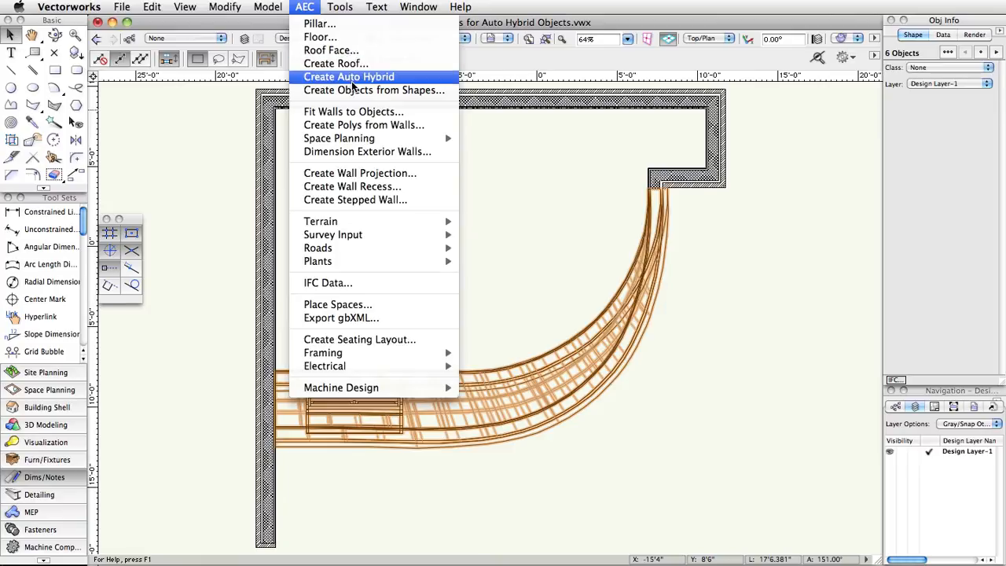
left_click(349, 77)
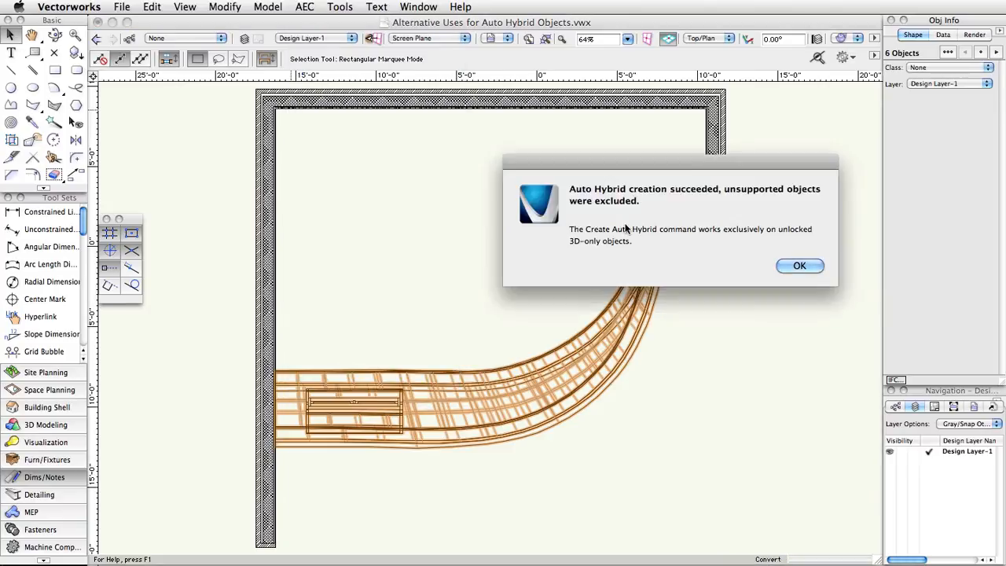
left_click(799, 265)
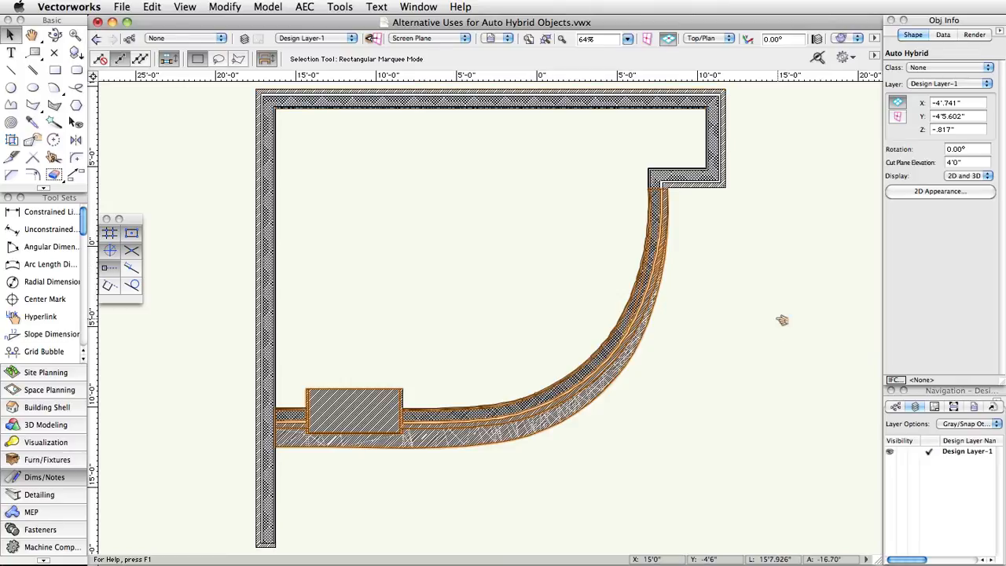
left_click(778, 321)
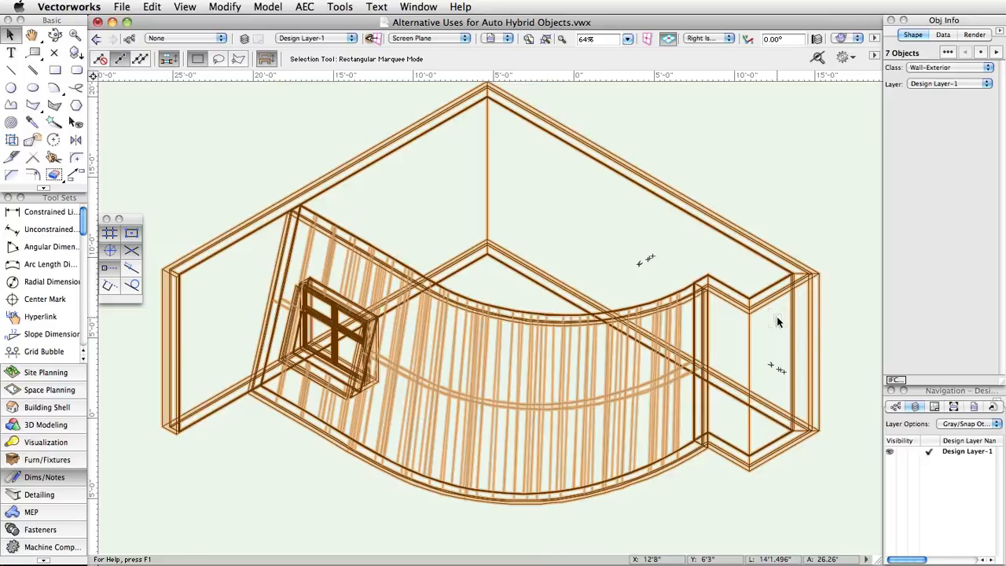
Switch to Right Isometric to check the Auto Hybrid wall's 3D geometry is intact.
left_click(706, 38)
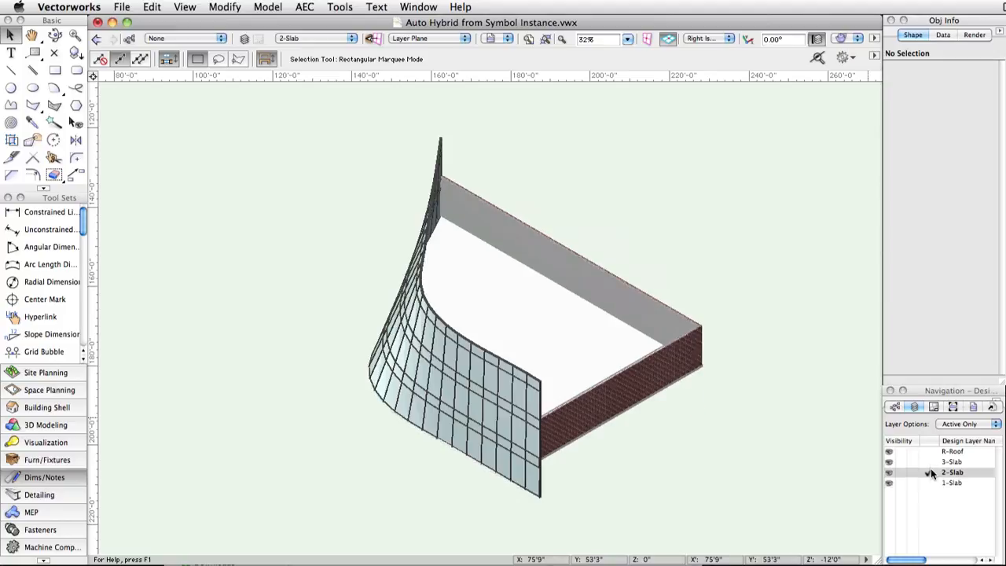
Make 1-Slab the active layer in Top/Plan, then load the End version of the curtain-wall file.
left_click(953, 482)
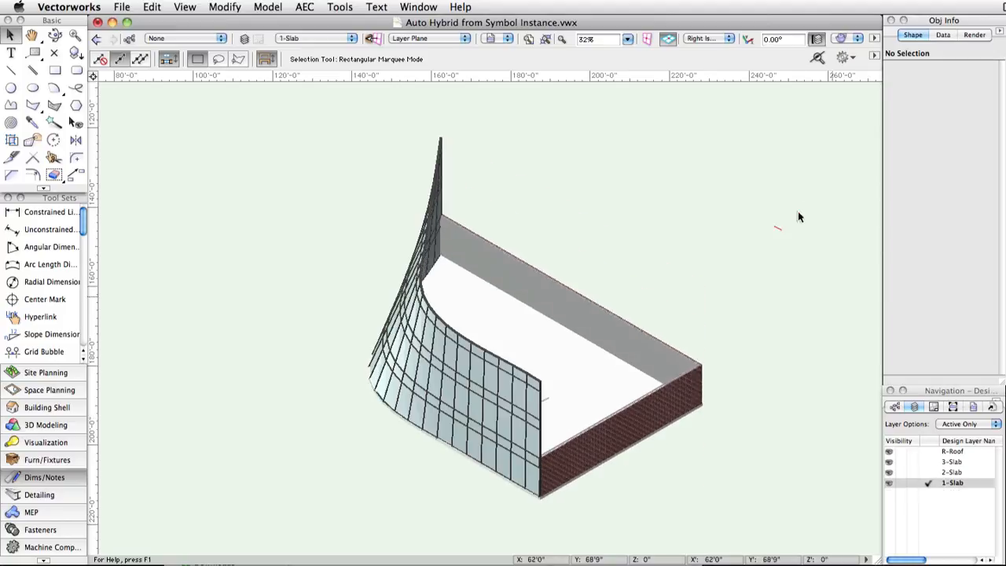
left_click(703, 38)
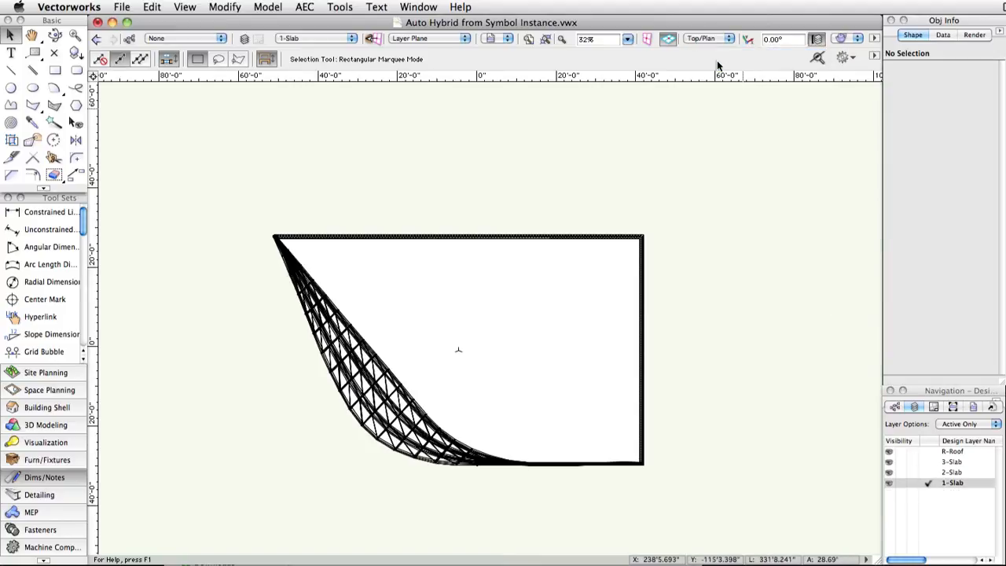
left_click(968, 423)
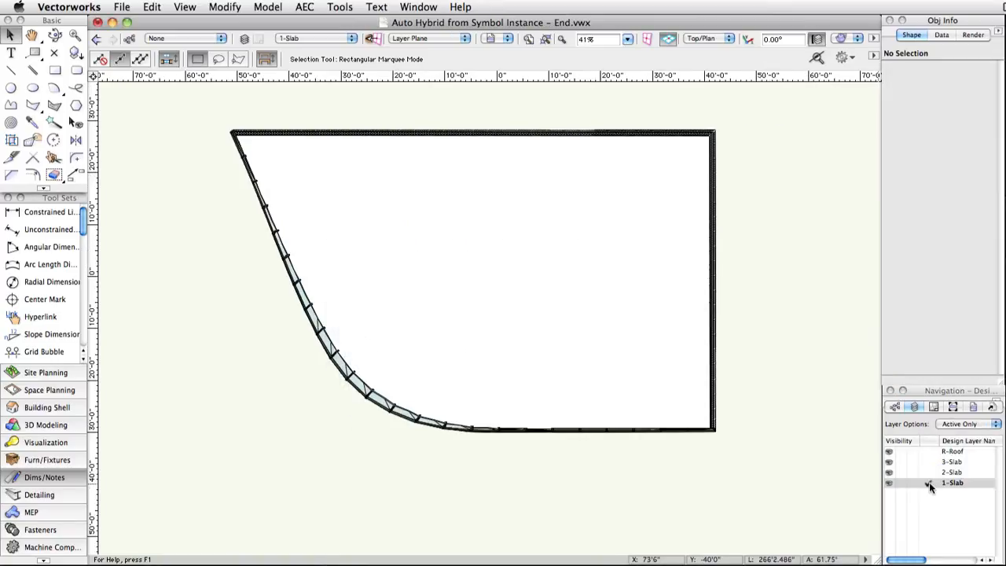
left_click(951, 471)
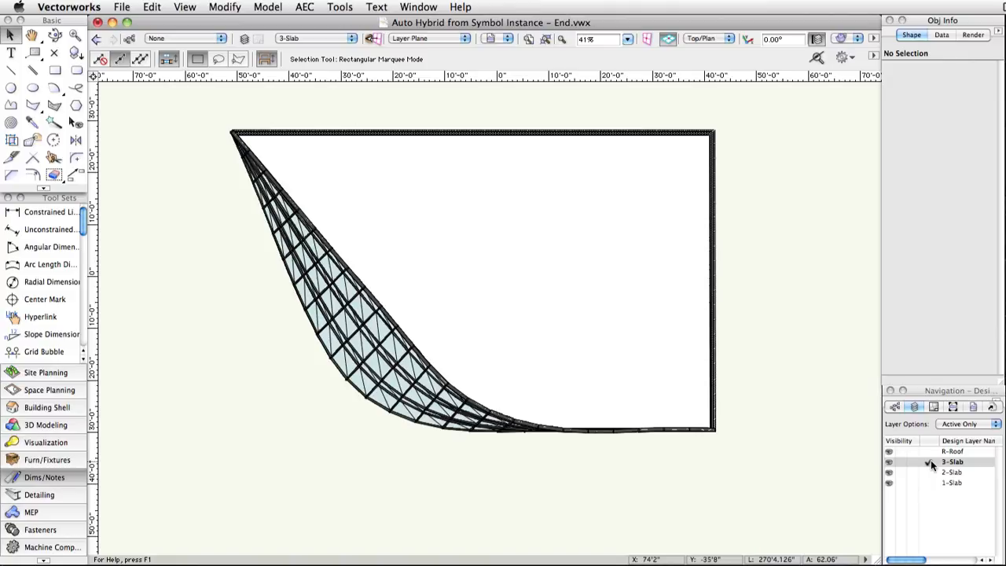
left_click(951, 483)
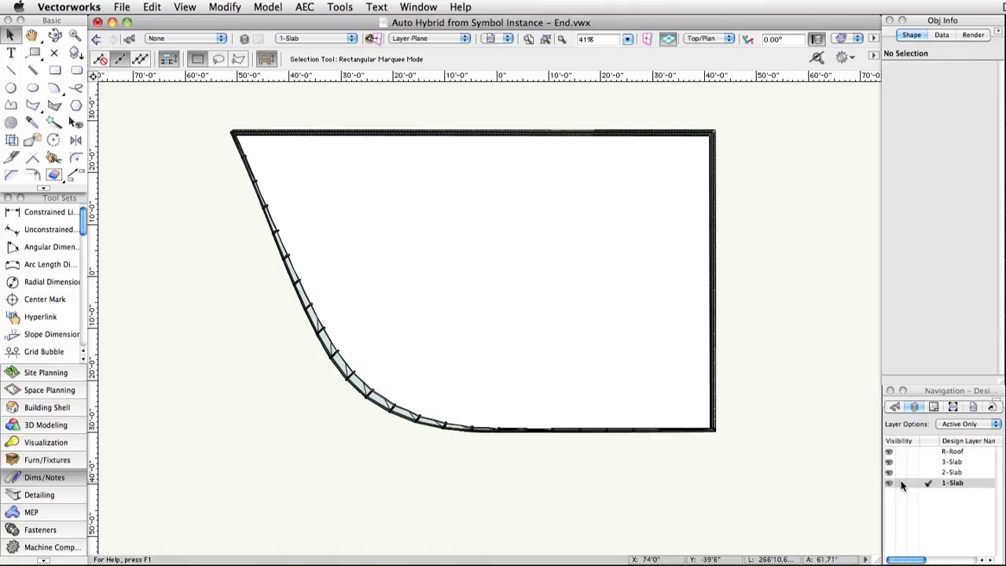